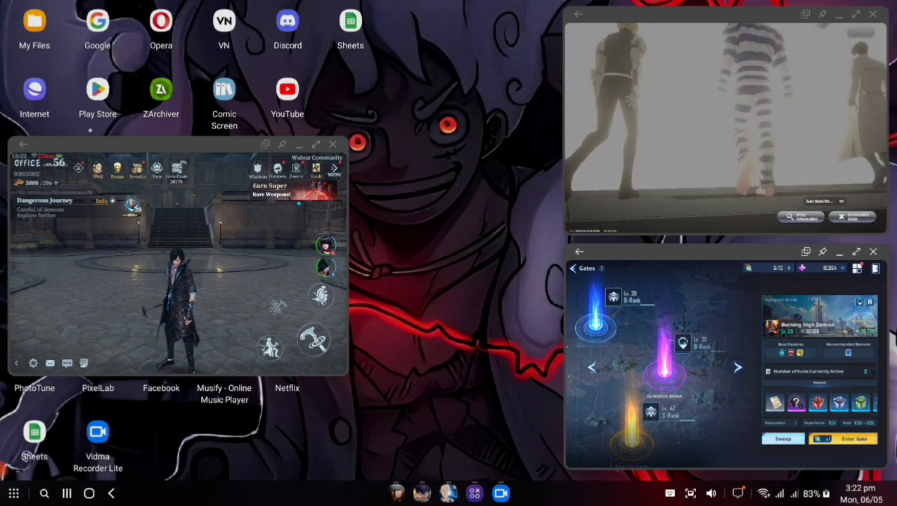
# - Enter the selected dungeon gate and confirm skipping its story cutscene into the city scene
pyautogui.click(843, 439)
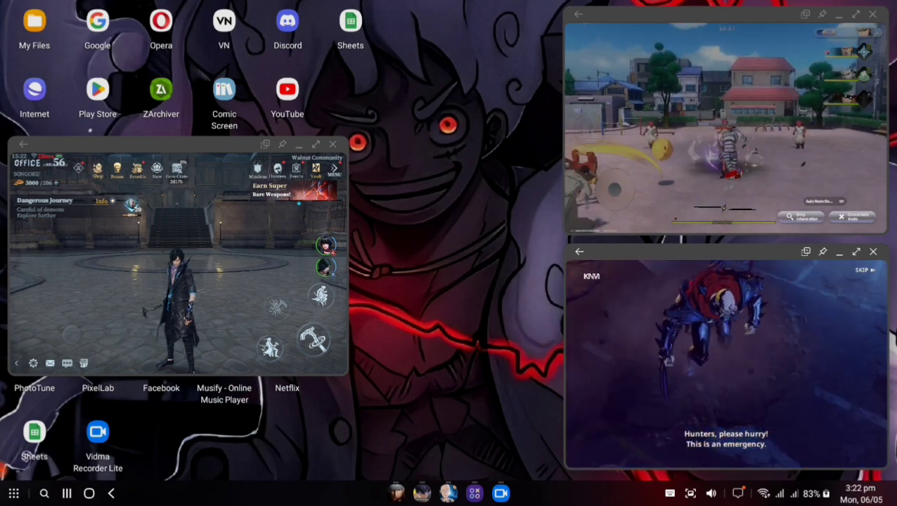
pyautogui.click(862, 270)
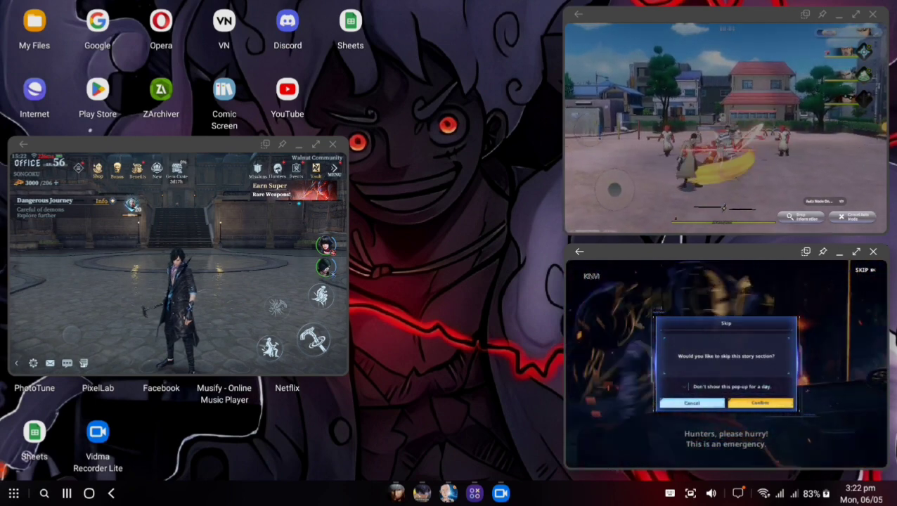
pyautogui.click(760, 403)
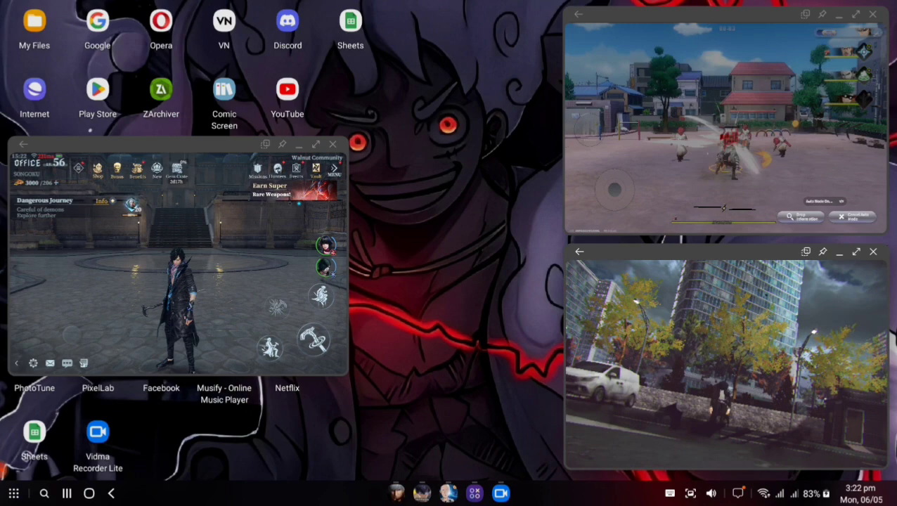